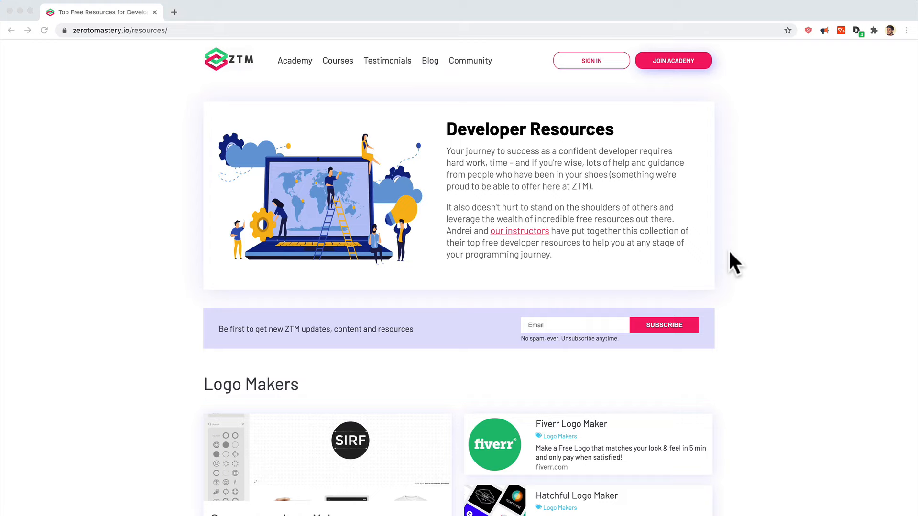
{"action": "mouse_move", "coordinate": [714, 252]}
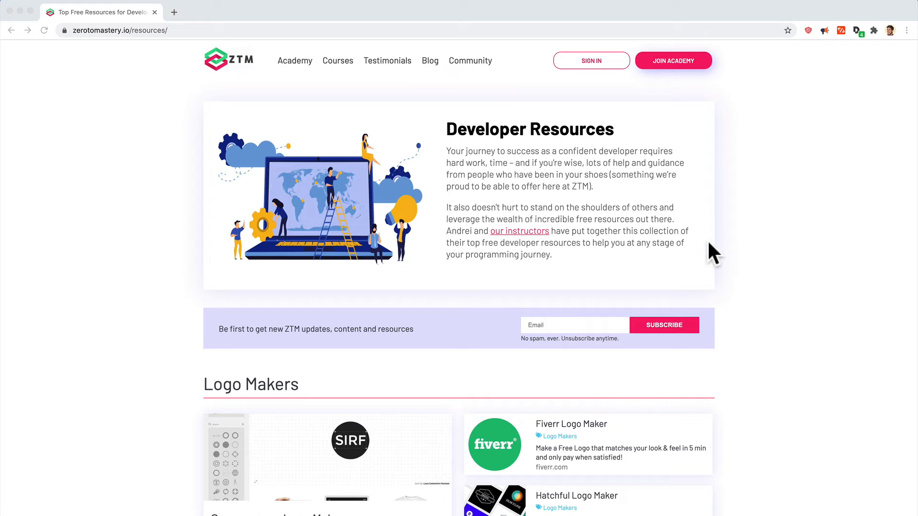
{"action": "scroll", "scroll_direction": "down", "scroll_amount": 3}
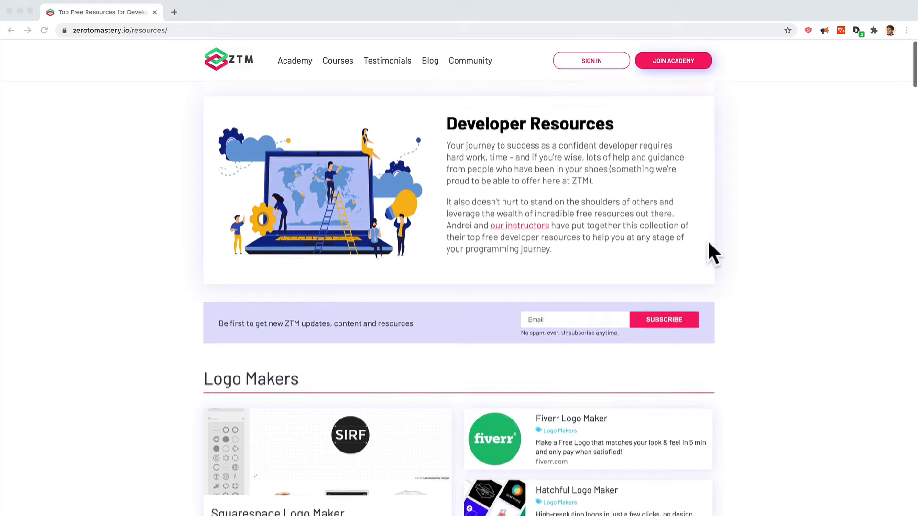
{"action": "scroll", "scroll_direction": "down", "scroll_amount": 3}
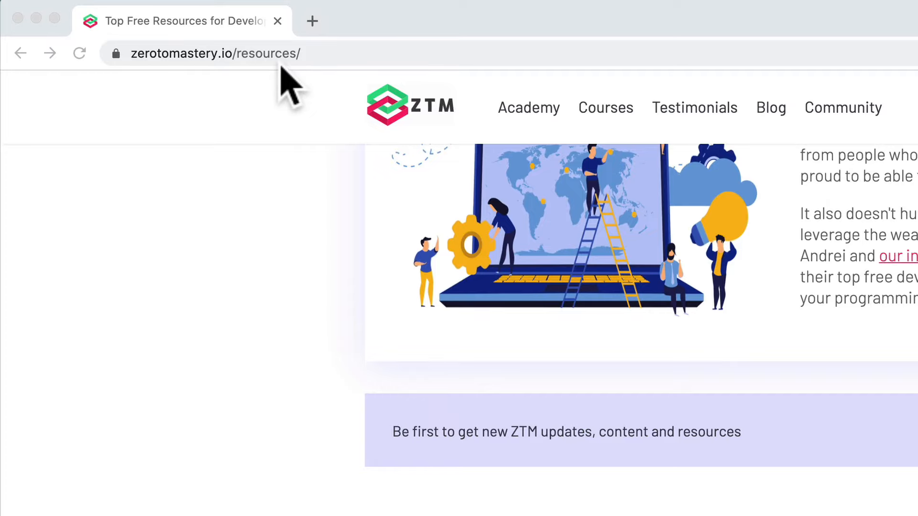
{"action": "mouse_move", "coordinate": [253, 79]}
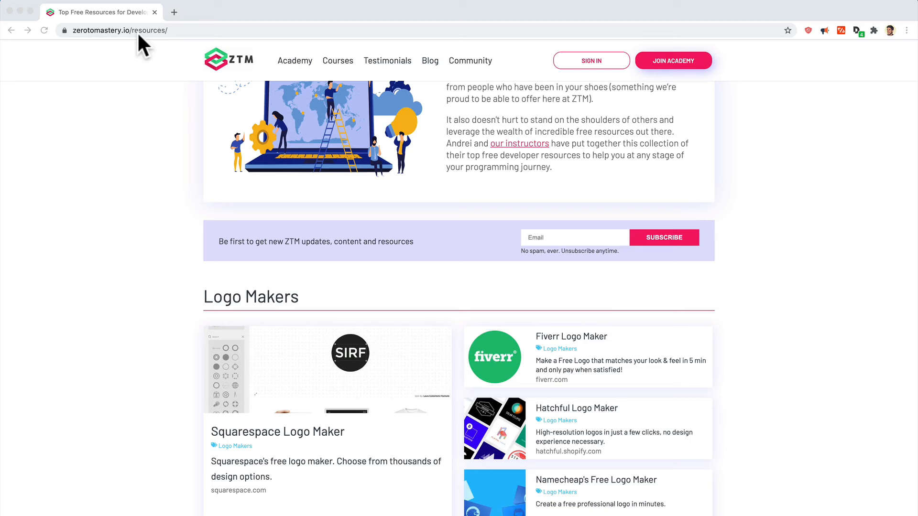
{"action": "scroll", "scroll_direction": "down", "scroll_amount": 3}
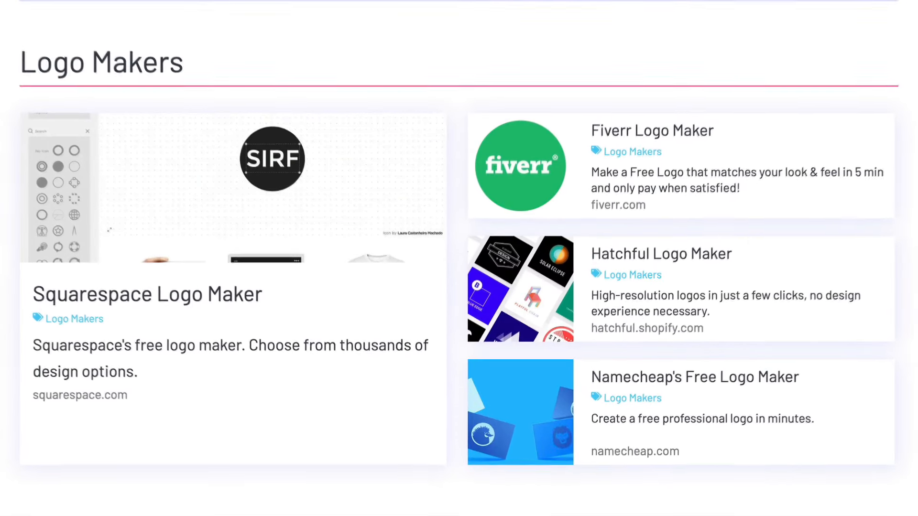